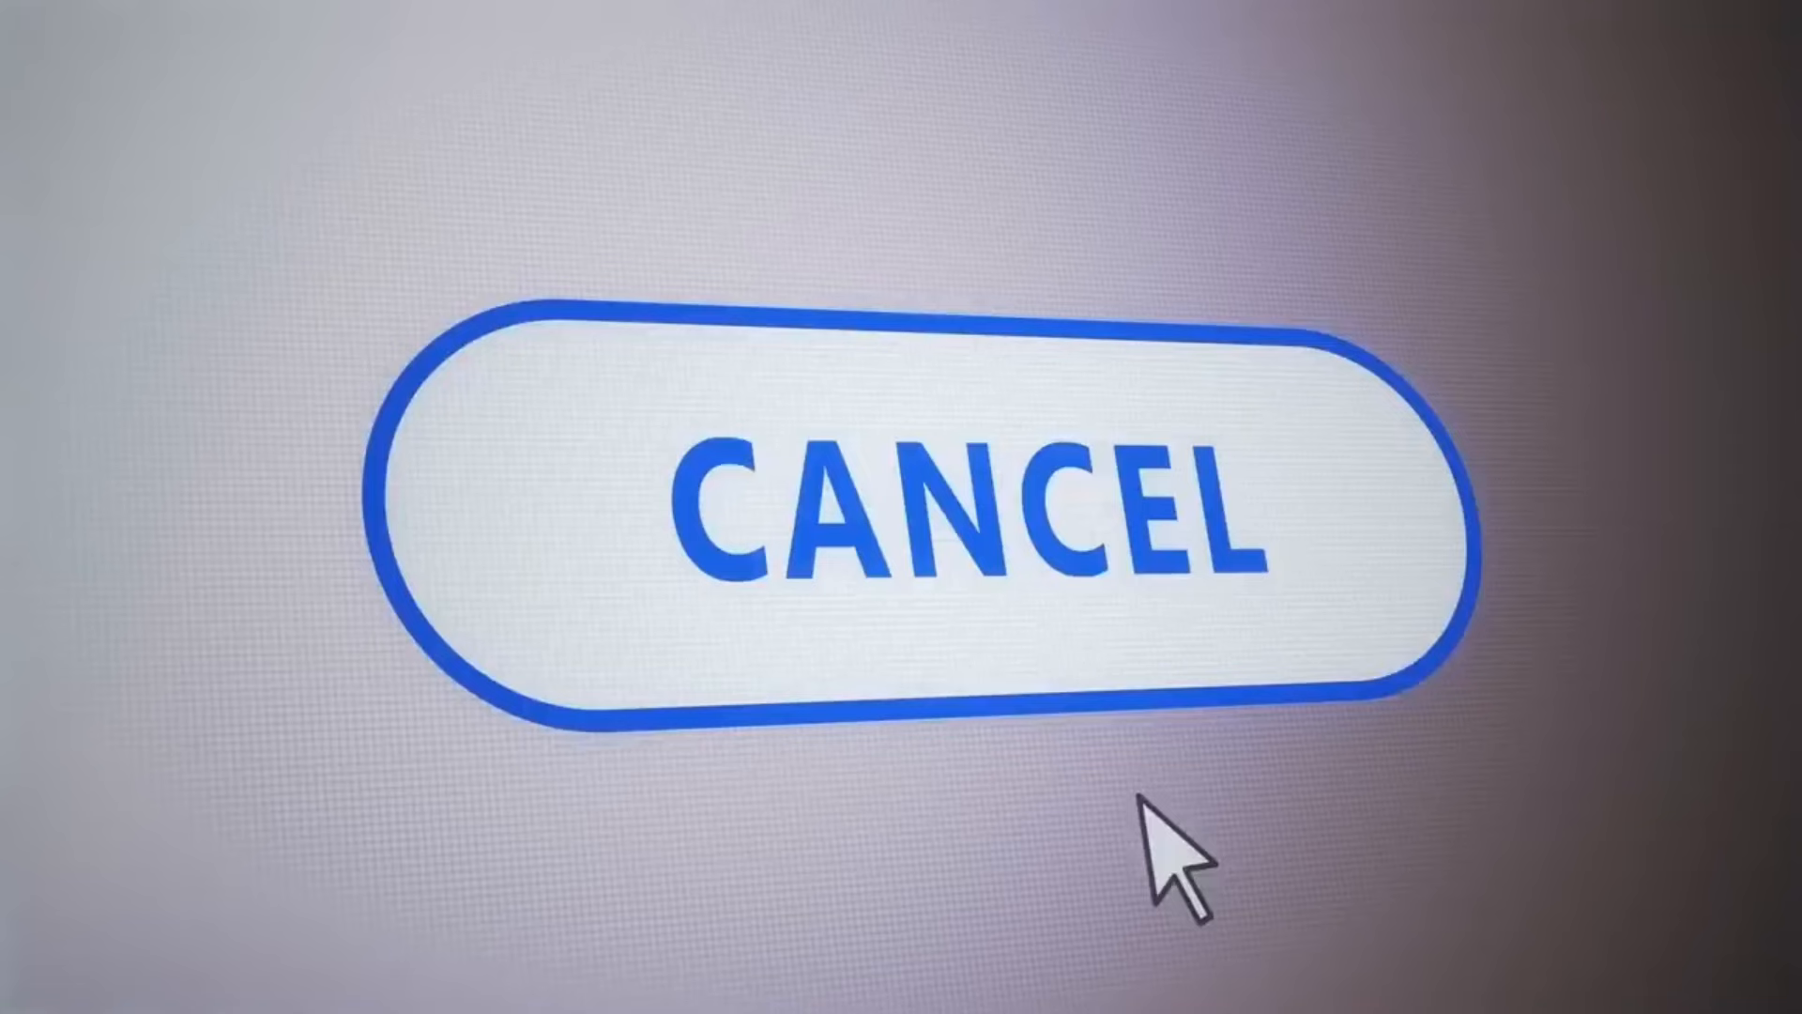
pyautogui.moveTo(1080, 529)
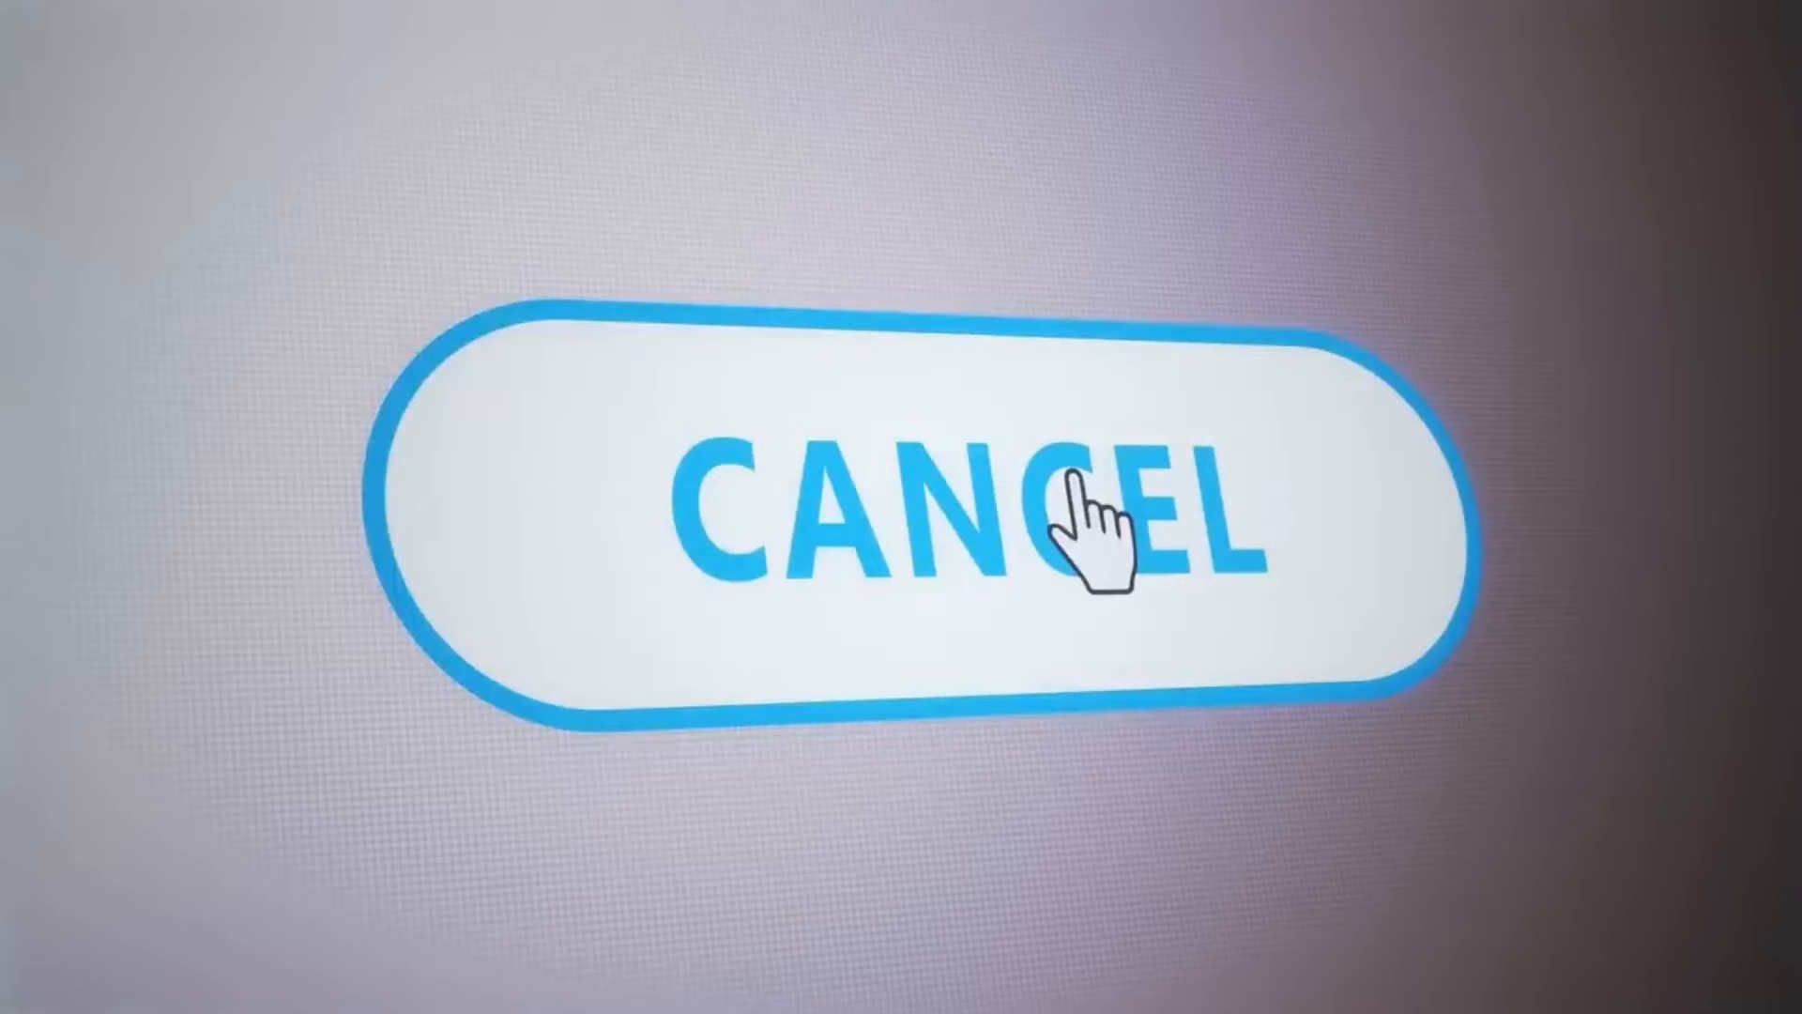